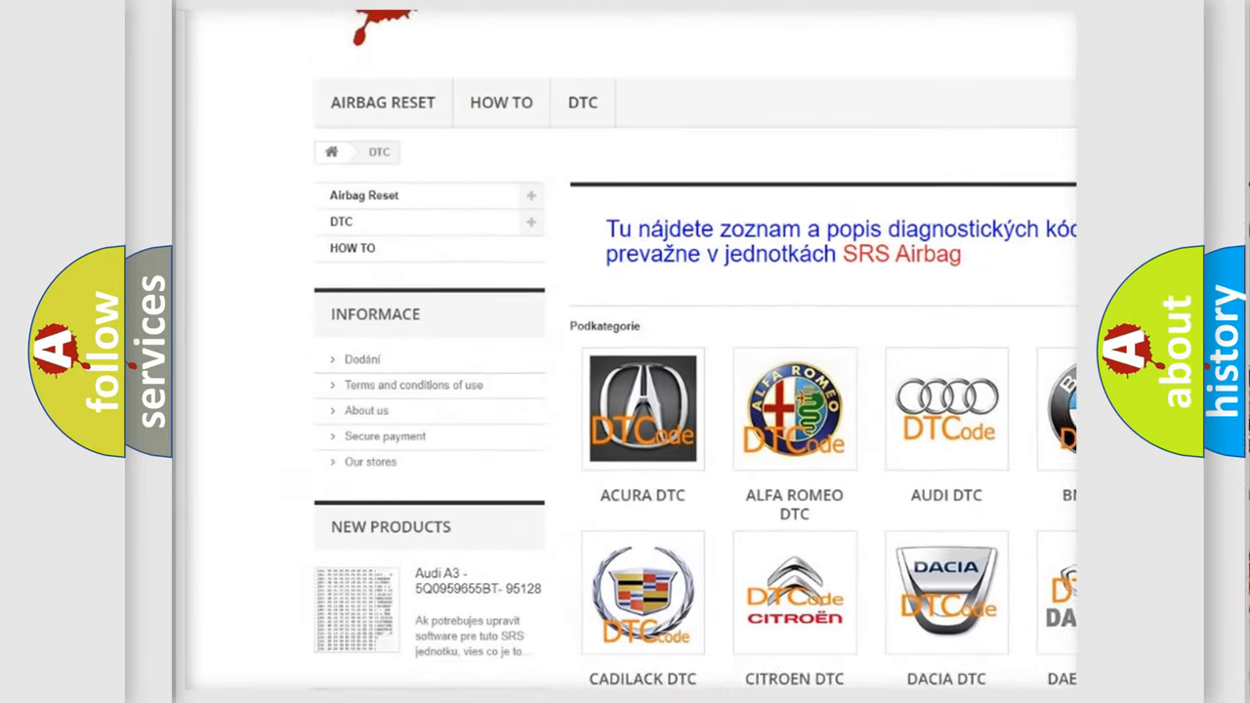
pyautogui.scroll(-3)
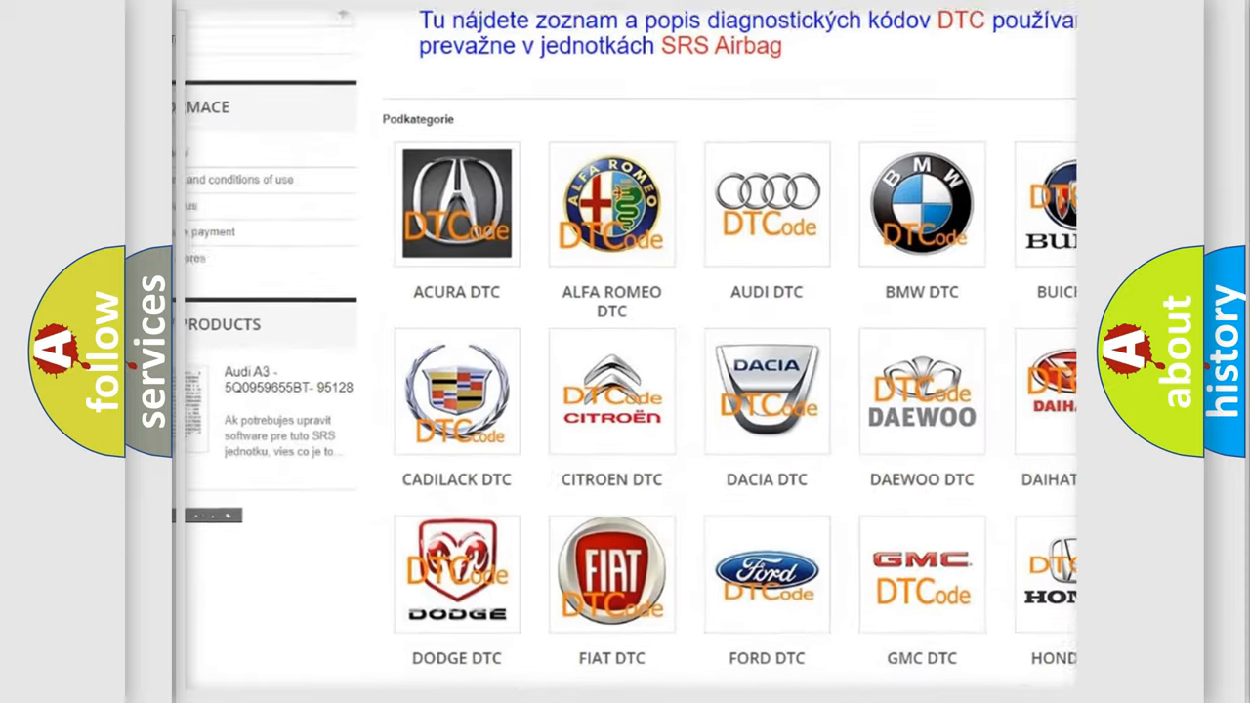
pyautogui.scroll(-3)
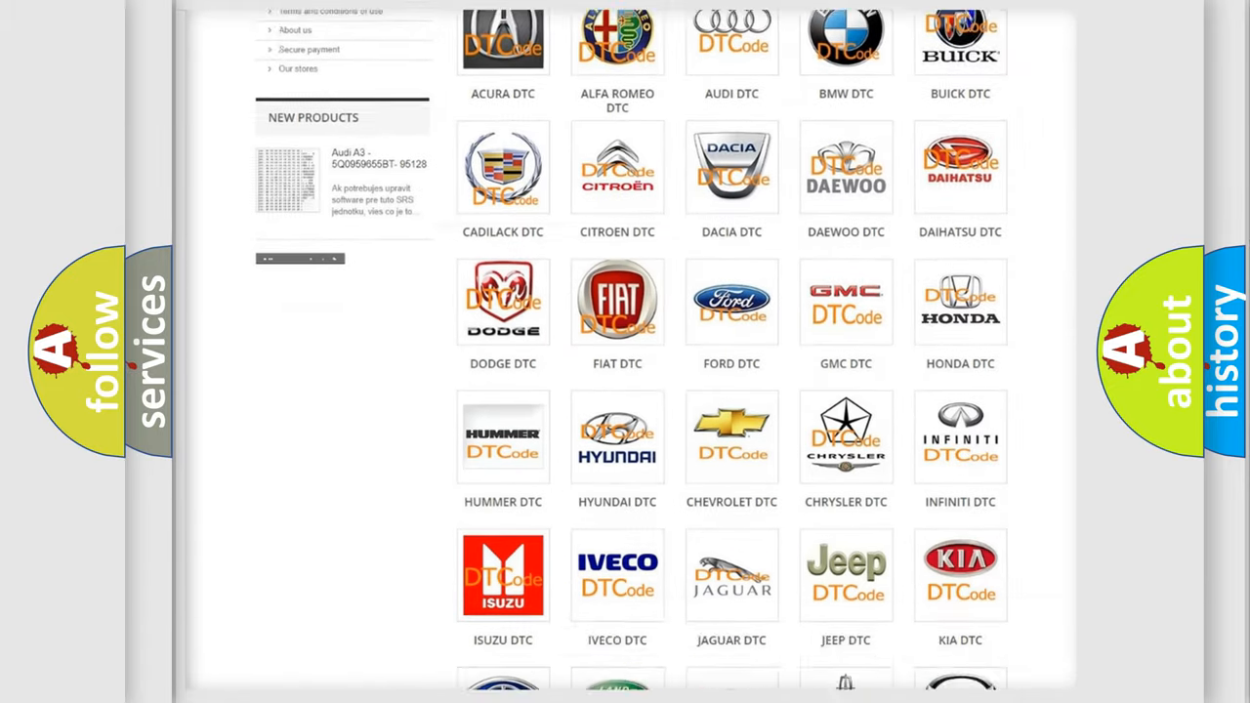
pyautogui.scroll(-3)
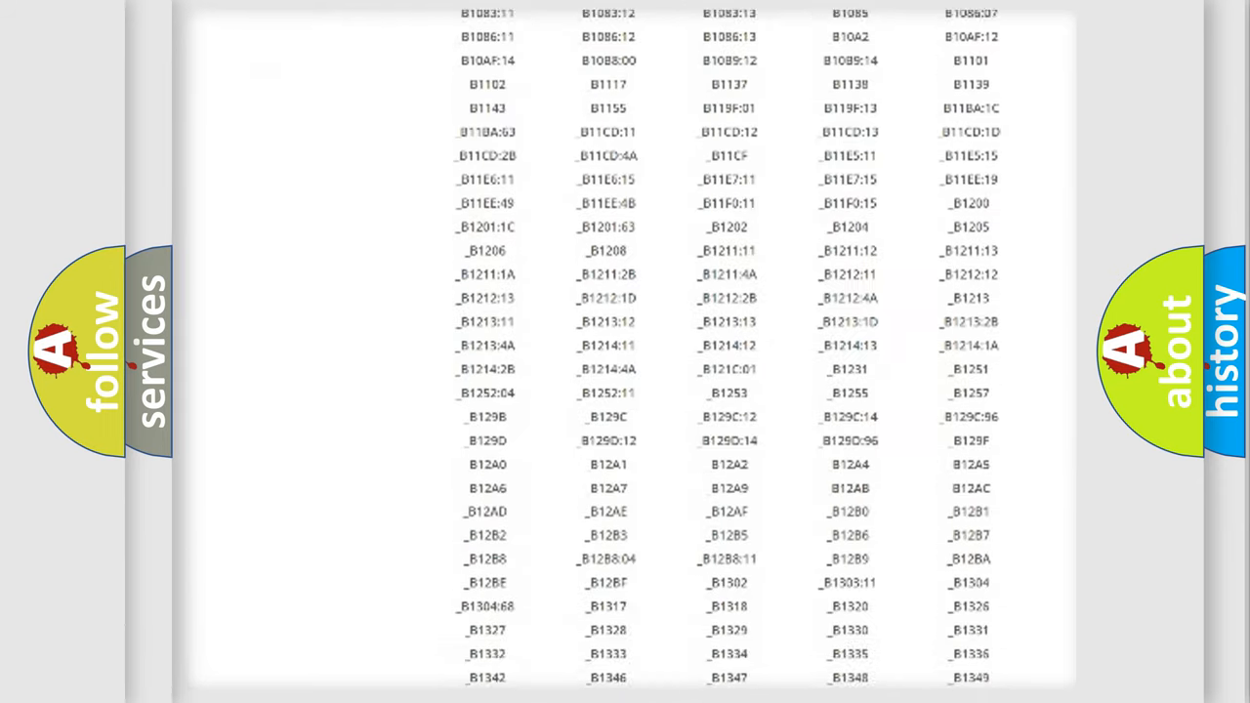
pyautogui.scroll(-3)
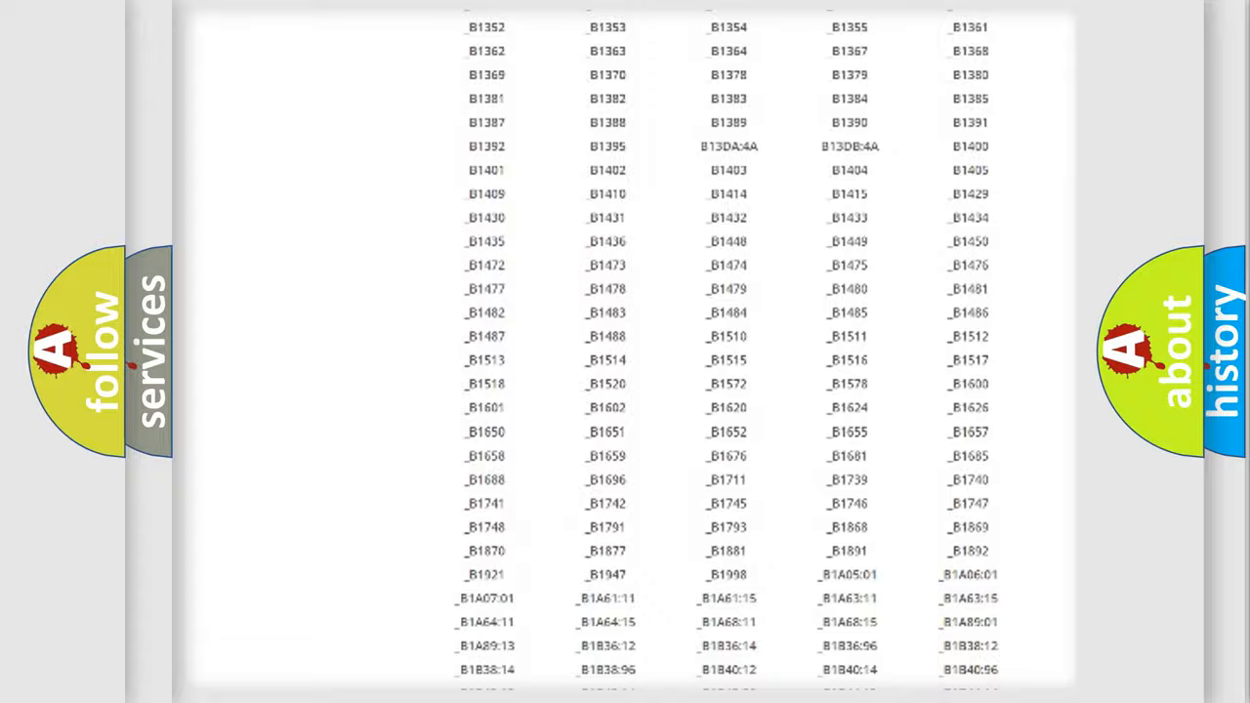